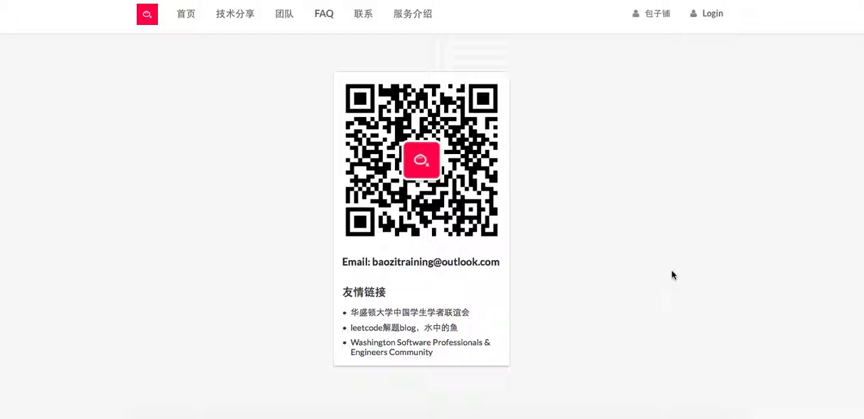
pyautogui.moveTo(421, 216)
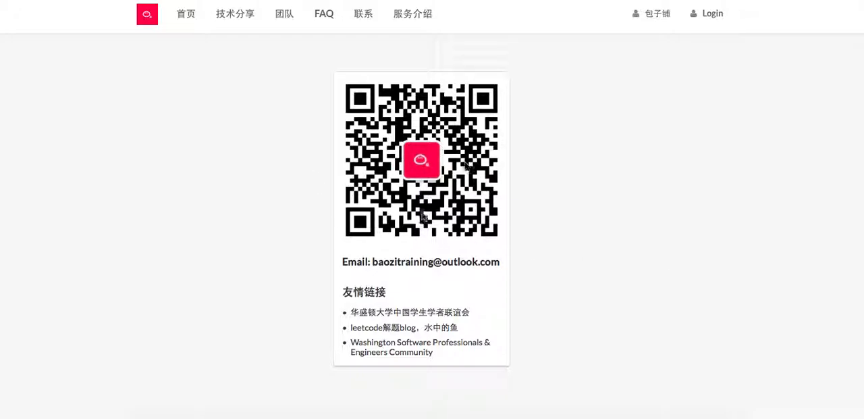
pyautogui.moveTo(385, 197)
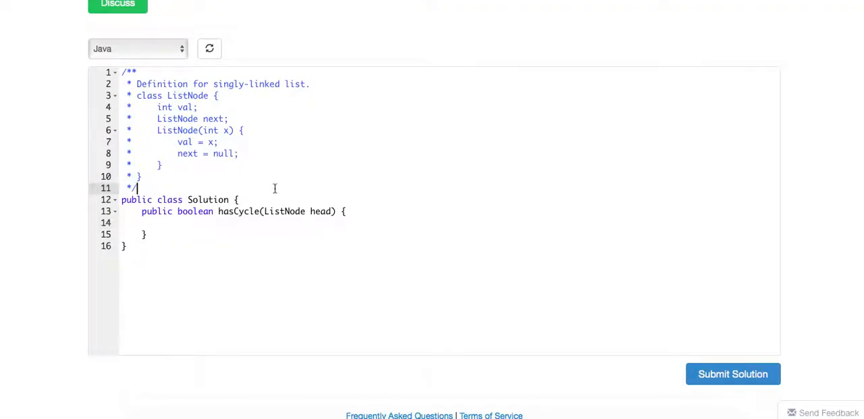
pyautogui.scroll(3)
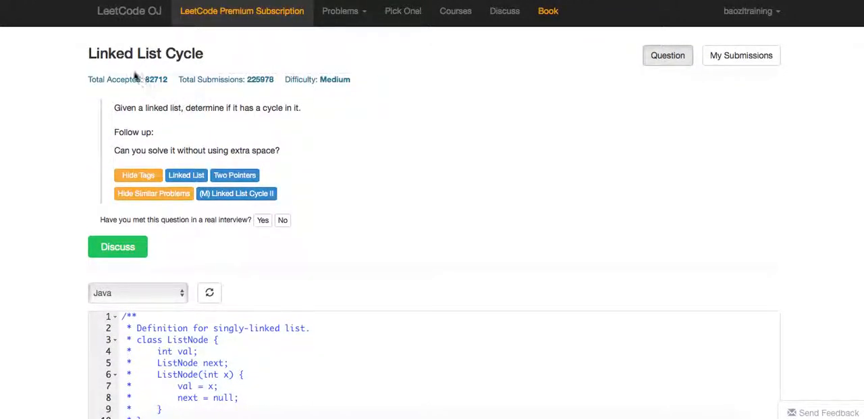
pyautogui.moveTo(143, 108); pyautogui.dragTo(300, 108)
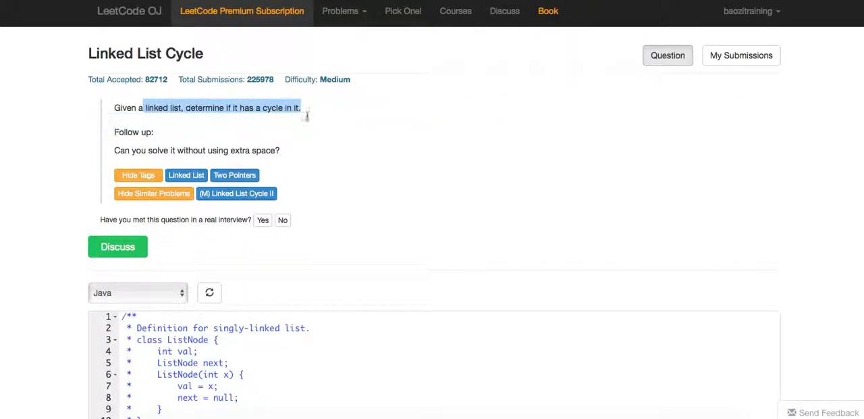
pyautogui.click(259, 108)
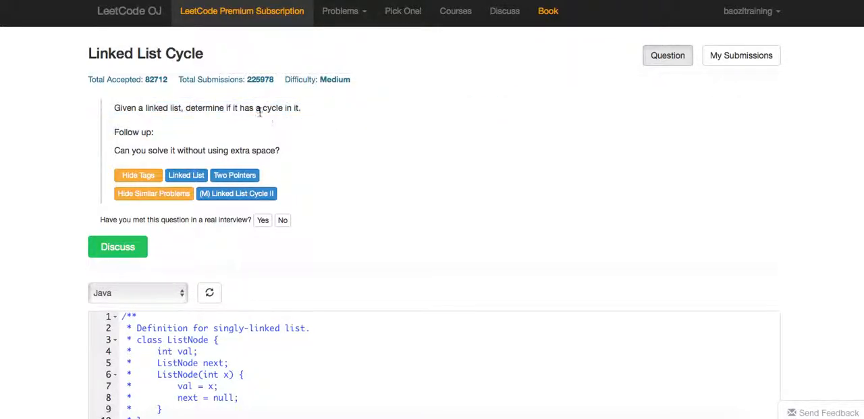
pyautogui.moveTo(262, 108); pyautogui.dragTo(300, 108)
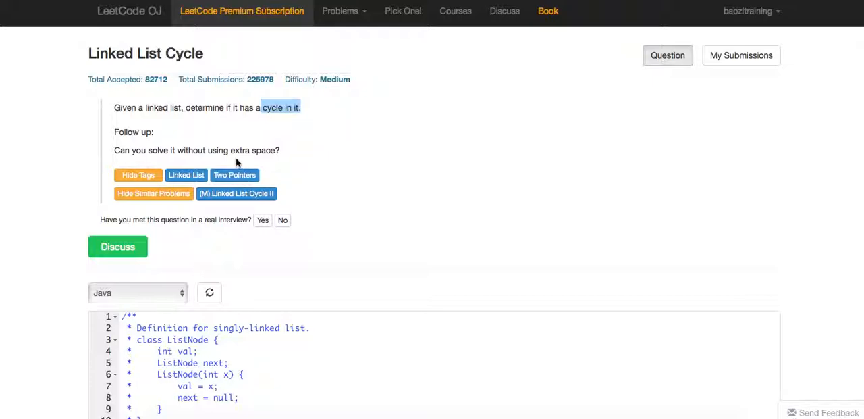
pyautogui.moveTo(243, 141)
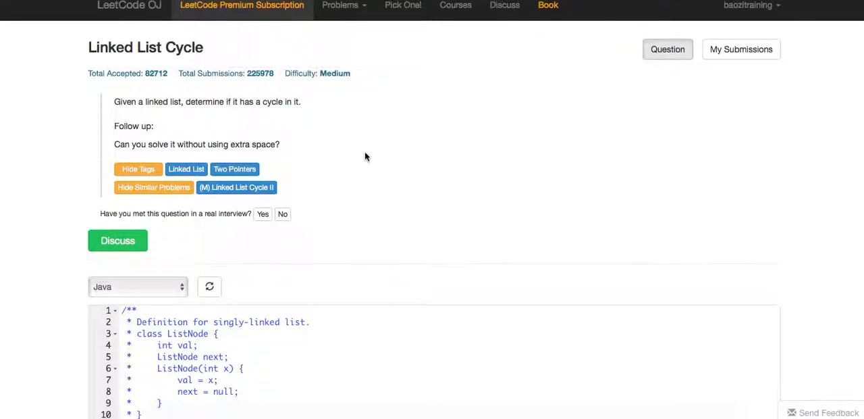
pyautogui.scroll(-3)
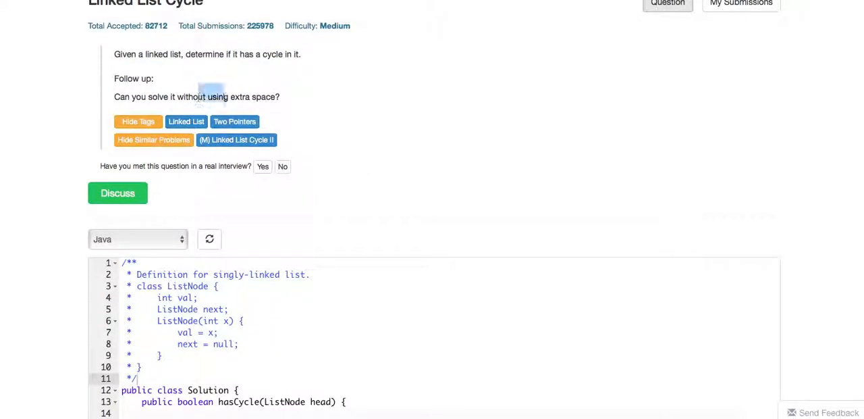
pyautogui.scroll(3)
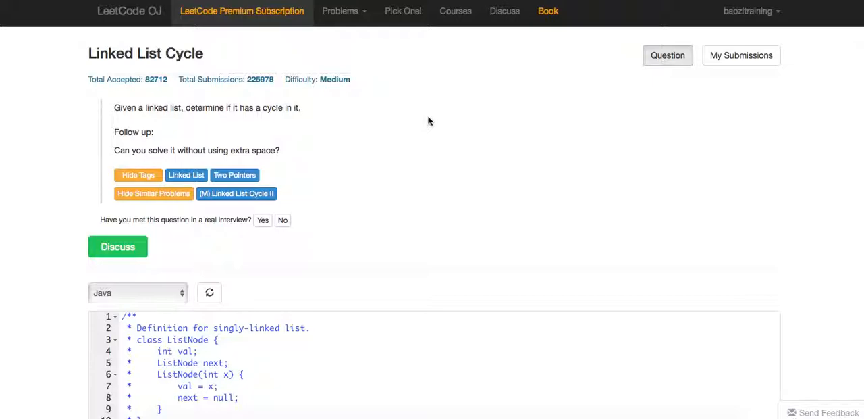
pyautogui.moveTo(536, 162)
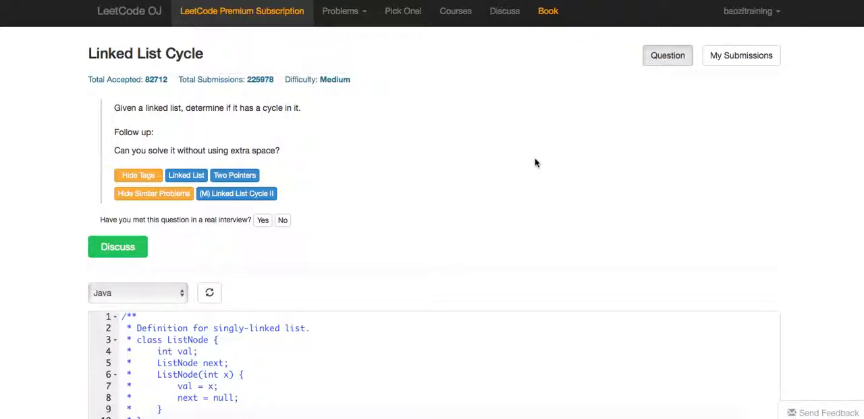
pyautogui.moveTo(535, 157)
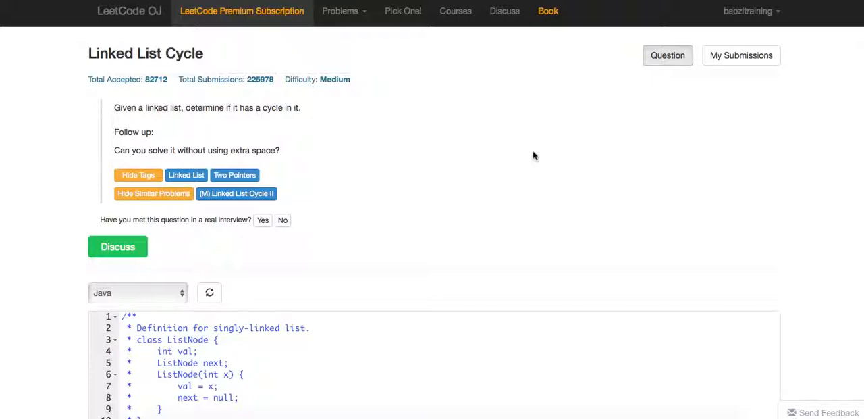
pyautogui.moveTo(520, 173)
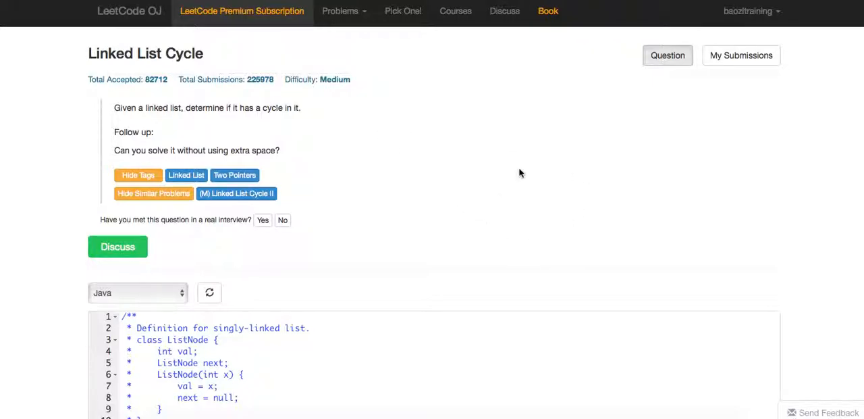
pyautogui.moveTo(578, 131)
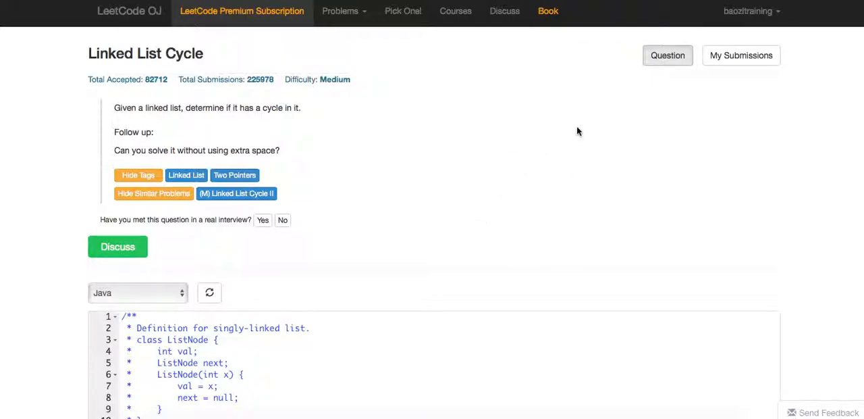
pyautogui.scroll(-3)
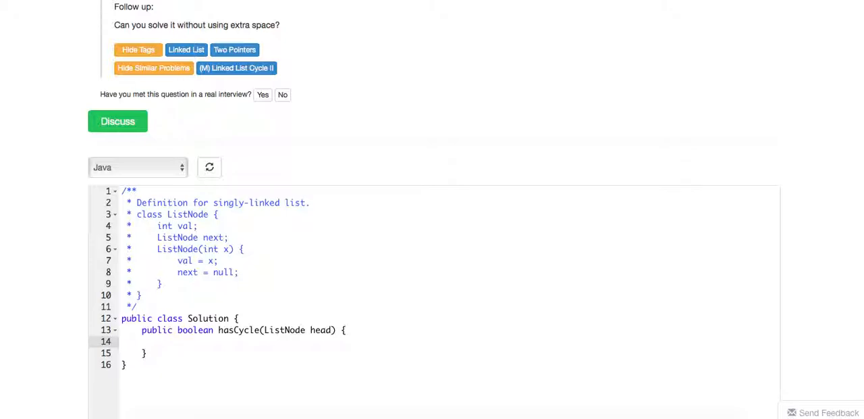
# - Write the null-head guard 'if (head == null) { return false; }' at the top of hasCycle
pyautogui.click(162, 342)
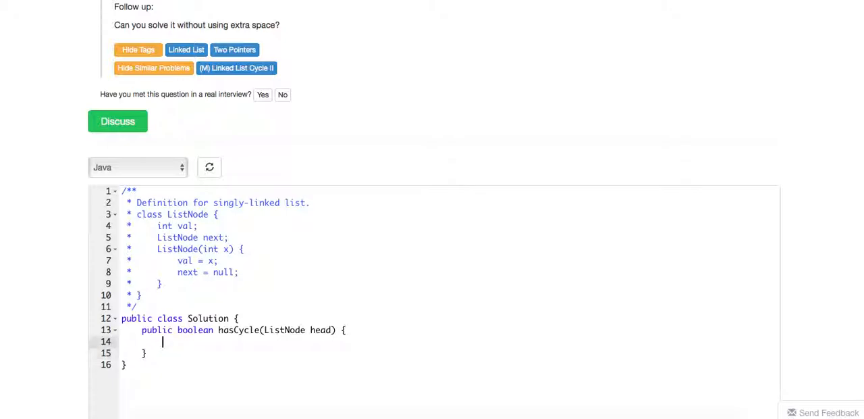
pyautogui.write('if (head =')
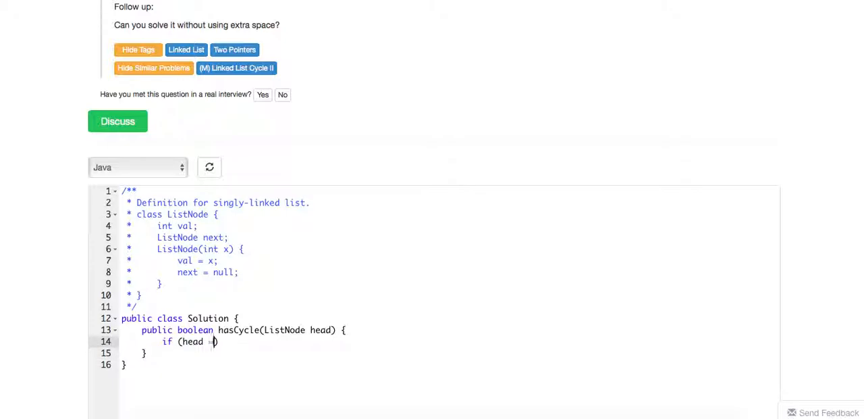
pyautogui.write('== null) {')
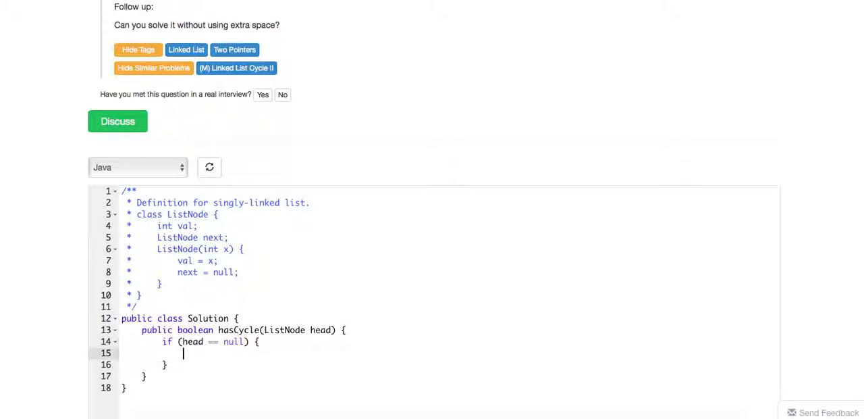
pyautogui.write('rt')
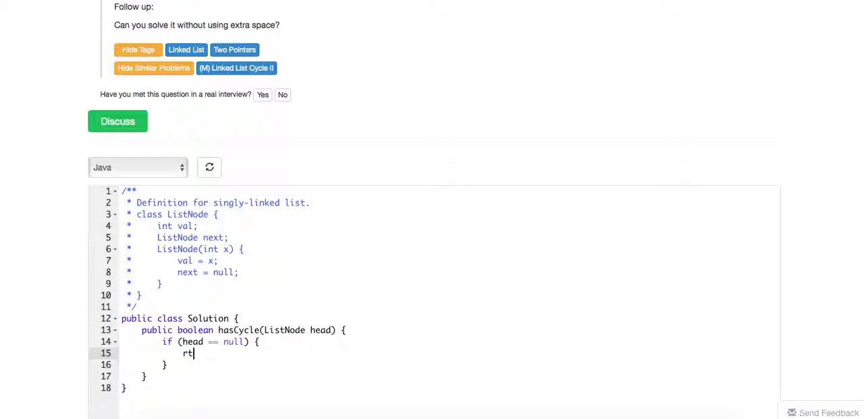
pyautogui.write('etrun false;')
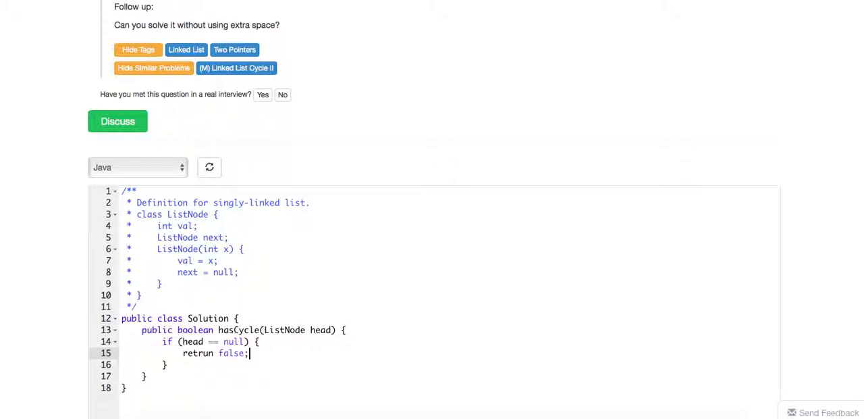
pyautogui.press('enter')
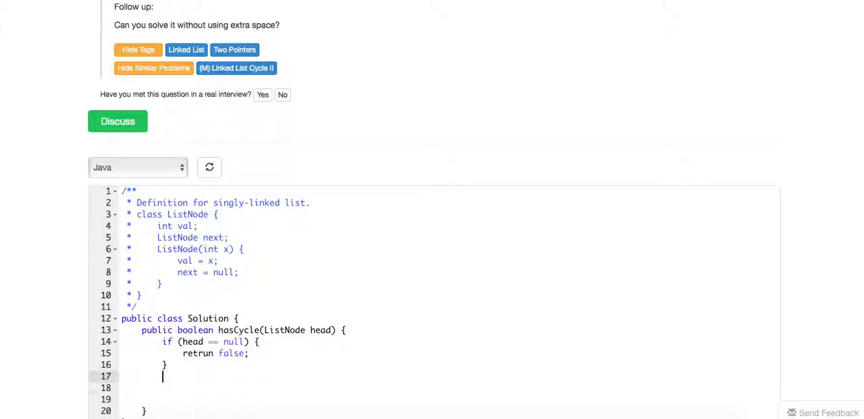
pyautogui.scroll(-3)
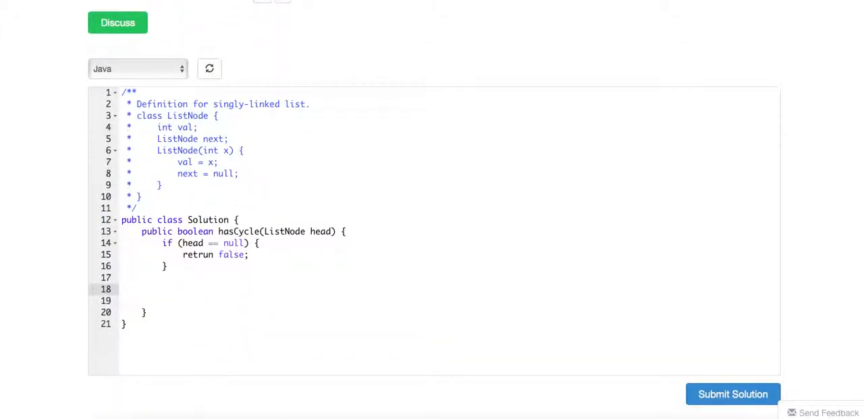
# - Declare 'ListNode slow = head;' and 'ListNode fast = head.next;' below the guard
pyautogui.write('List')
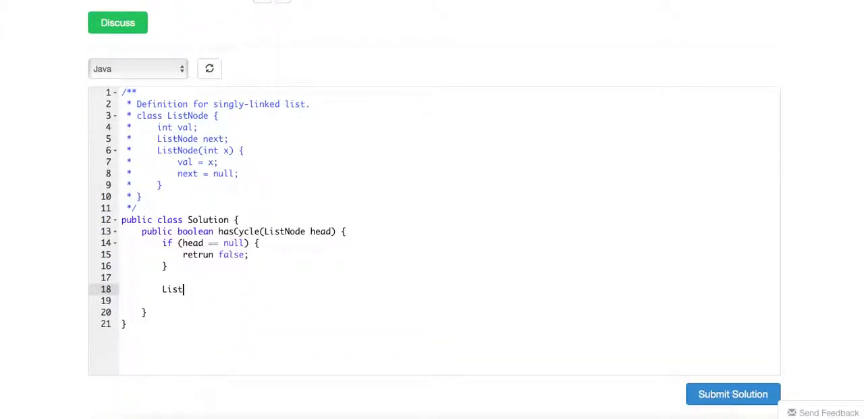
pyautogui.write('Node slow = n')
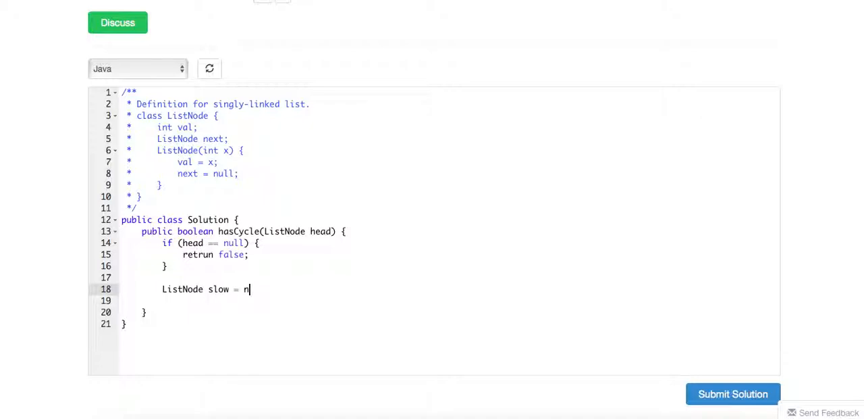
pyautogui.write('head;')
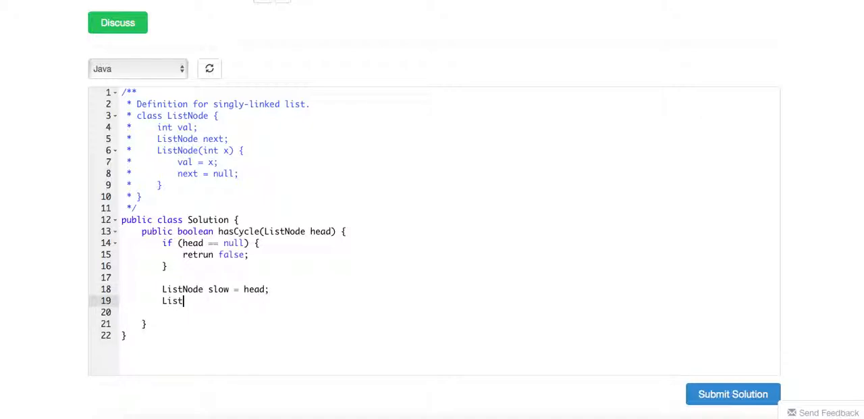
pyautogui.write('Node fast =')
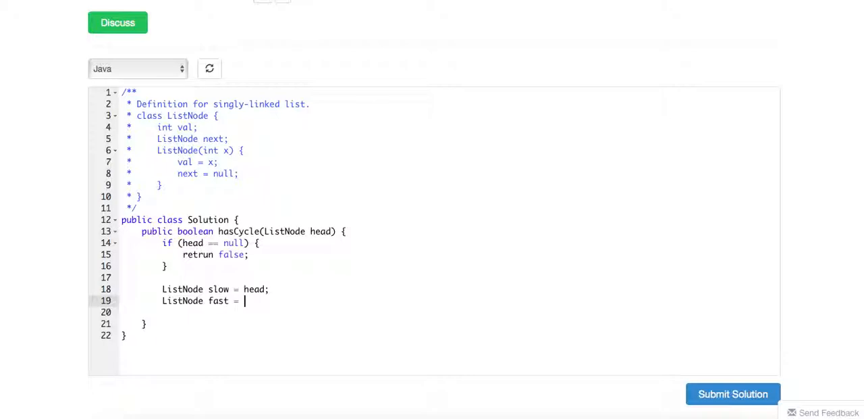
pyautogui.write('head.next;')
pyautogui.write('while (')
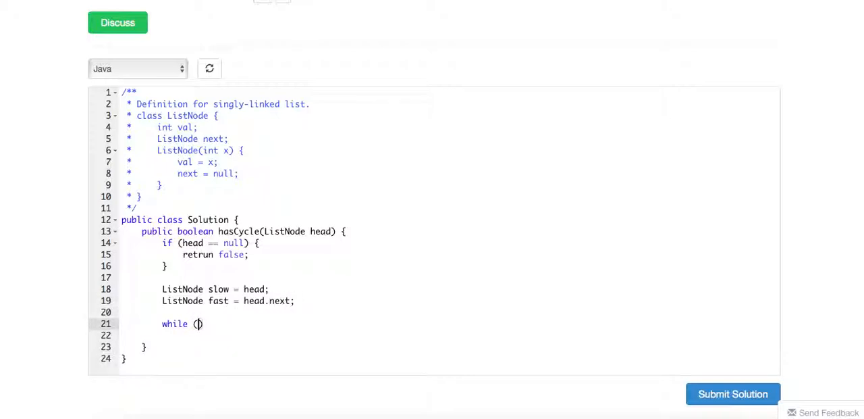
# - Write the loop condition 'while (slow != null && fast != null && fast.next != null) {}'
pyautogui.write('slow !')
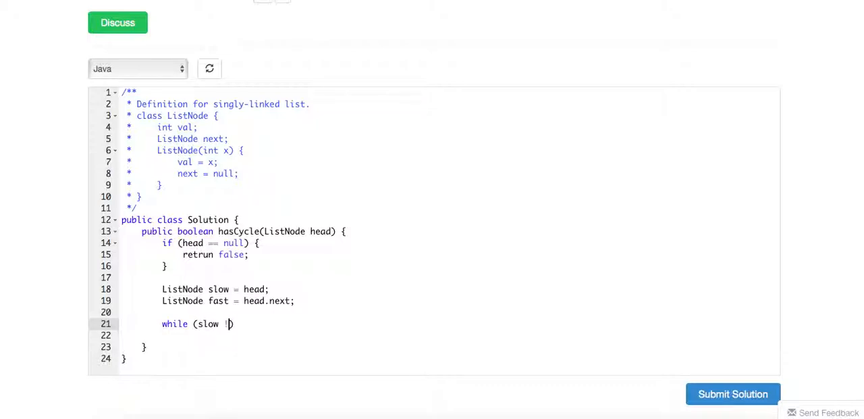
pyautogui.write('= null &&')
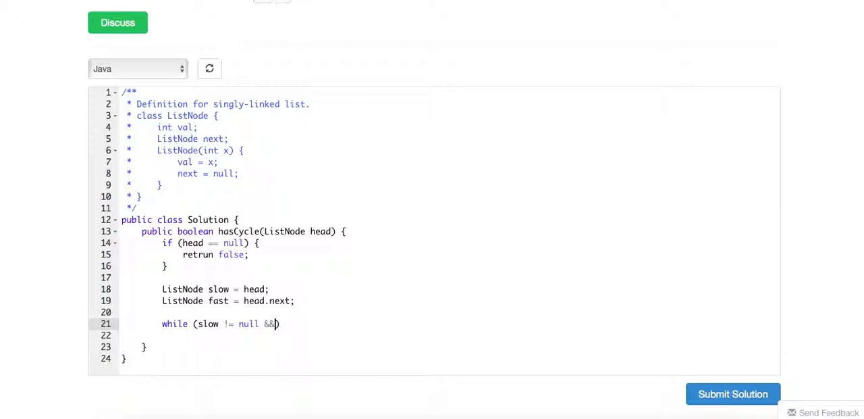
pyautogui.write('fast !=')
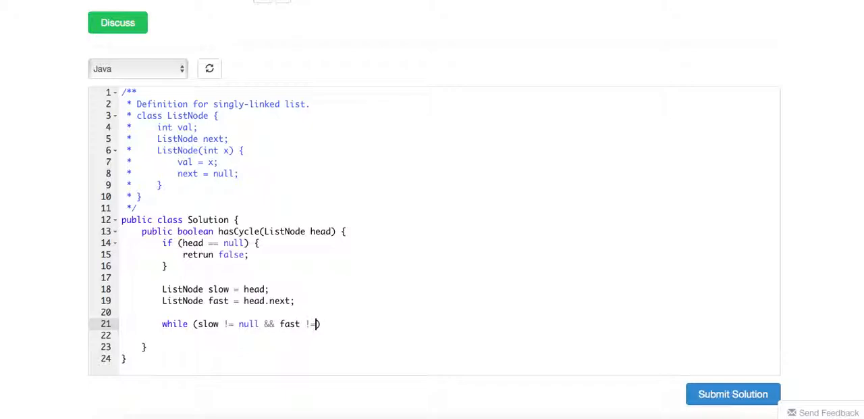
pyautogui.write('n')
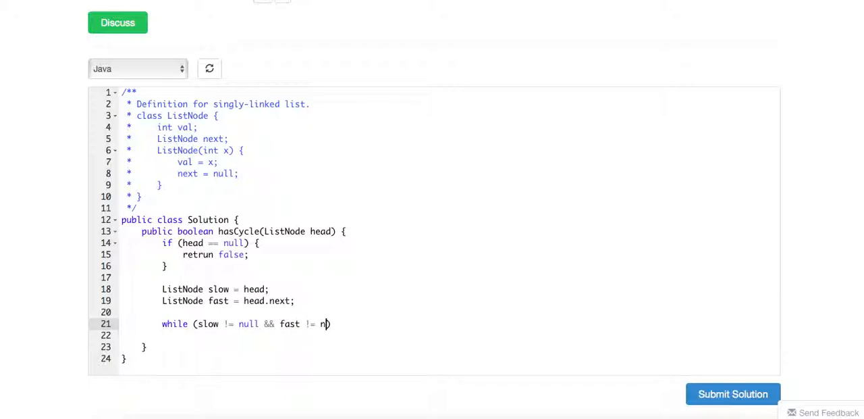
pyautogui.write('ull && fast')
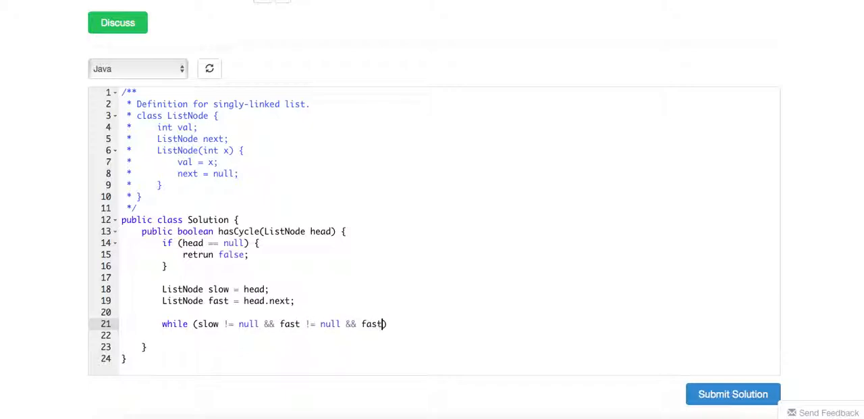
pyautogui.write('.next')
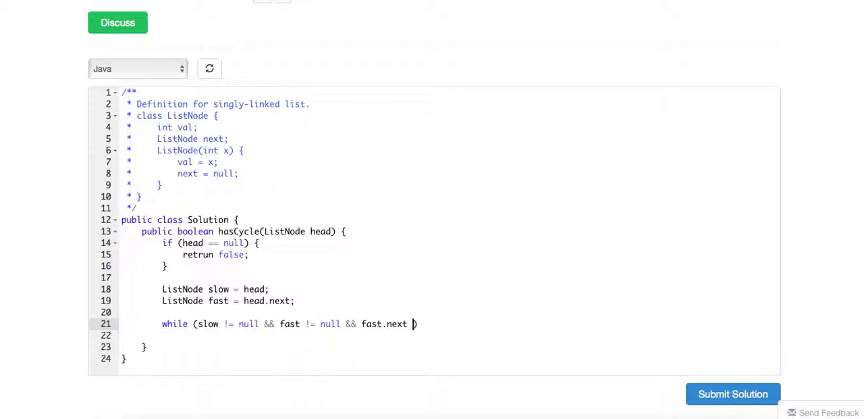
pyautogui.write('!= null)')
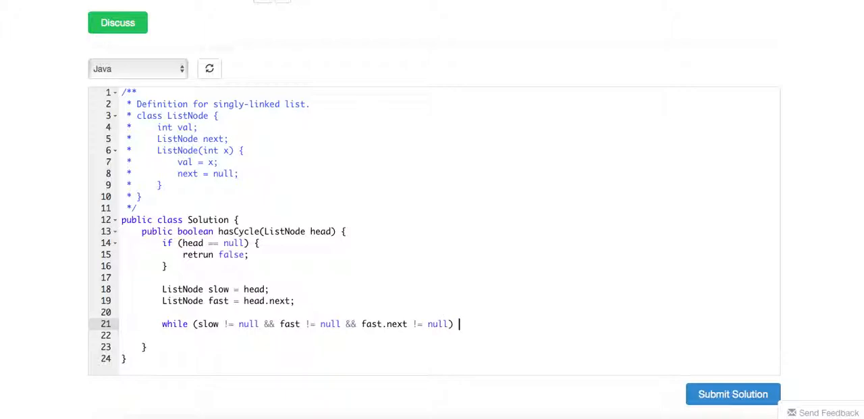
pyautogui.write('{}')
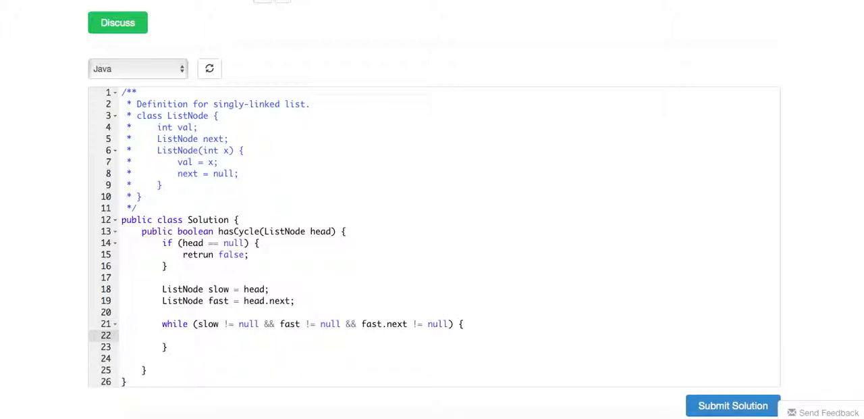
# - Return true when 'slow == fast' inside the loop and 'return false;' after it
pyautogui.write('if')
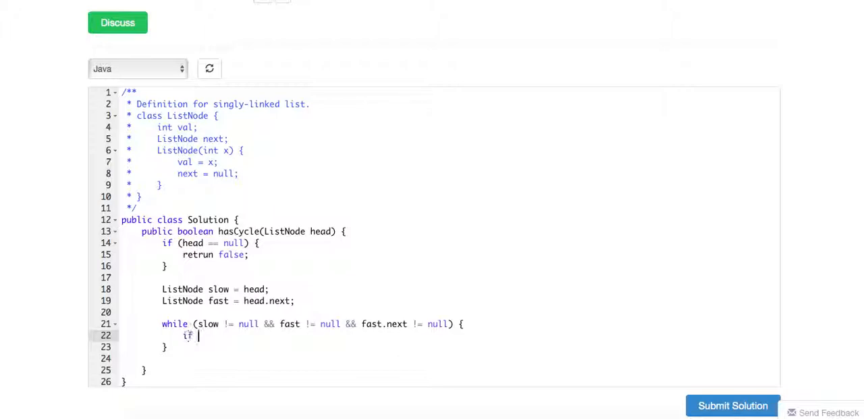
pyautogui.write('(slow == fast) {')
pyautogui.write('return tru')
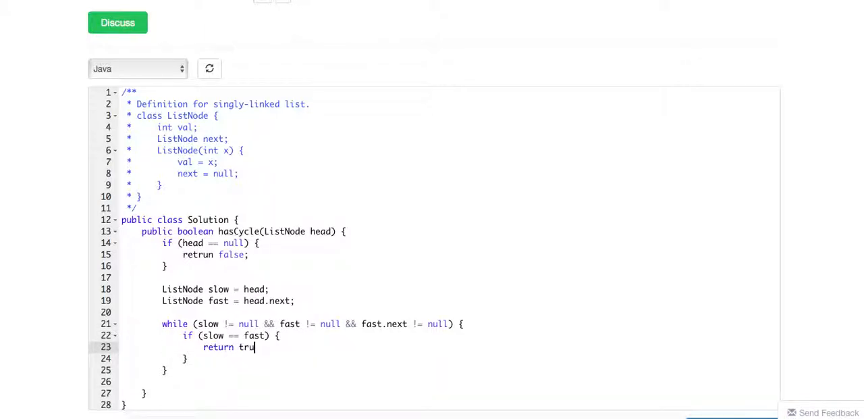
pyautogui.write('e;')
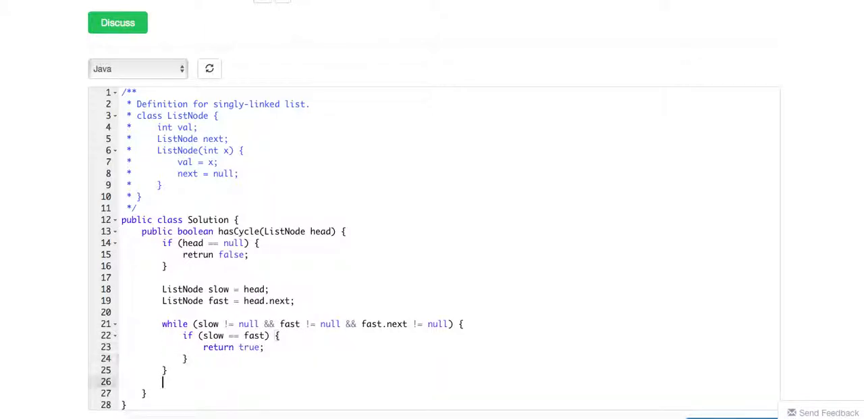
pyautogui.write('return false;')
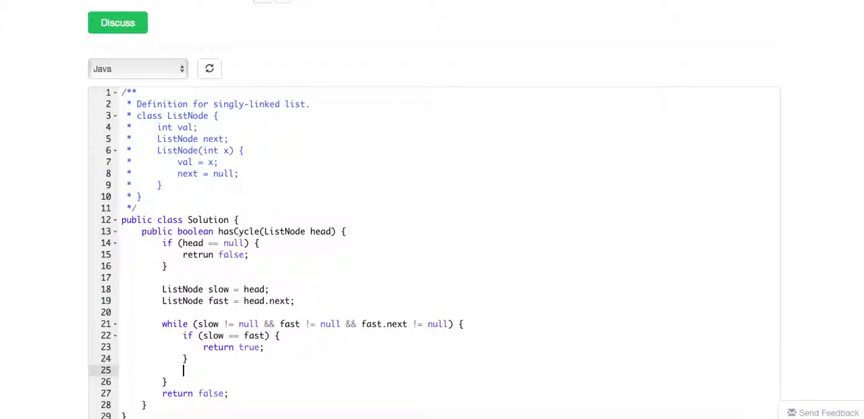
# - Advance the pointers each pass with 'slow = slow.next;' and 'fast = fast.next.next;'
pyautogui.write('slow')
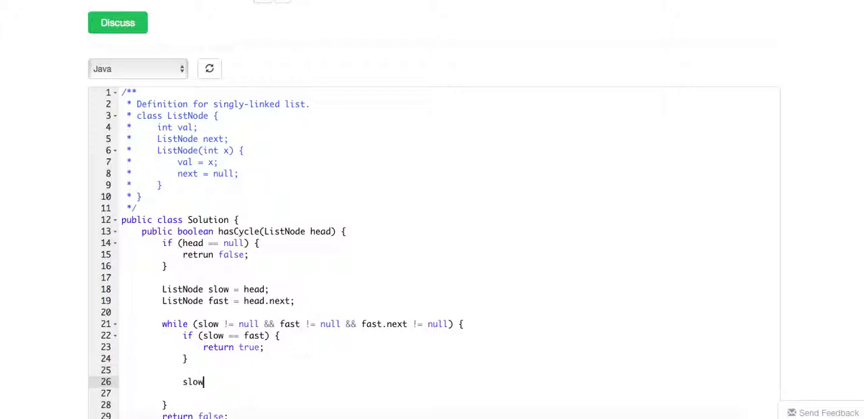
pyautogui.write('= slow.next;')
pyautogui.click(450, 393)
pyautogui.write('fast = fast.n')
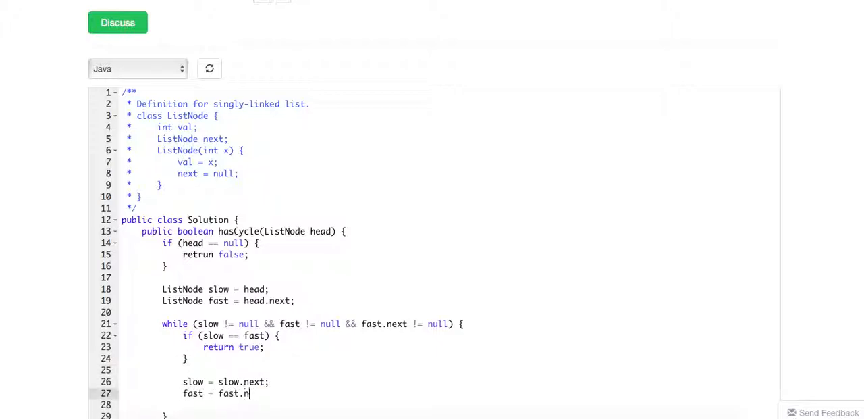
pyautogui.write('ext.next;')
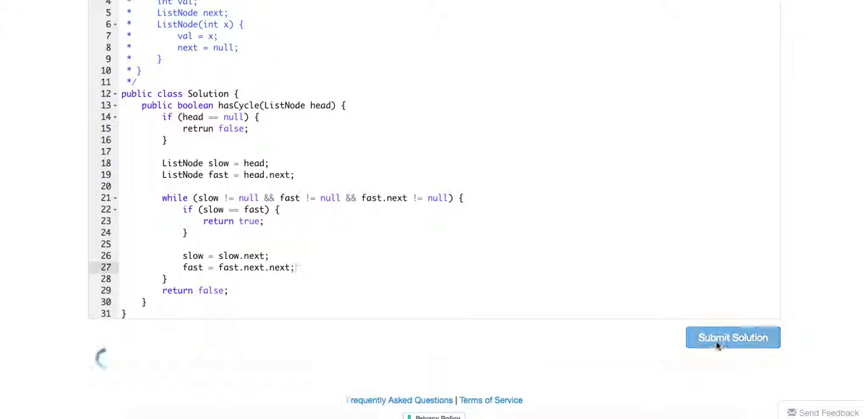
# - Submit, fix the 'retrun' typo on line 15 flagged by the compile error, and resubmit for judging
pyautogui.click(732, 338)
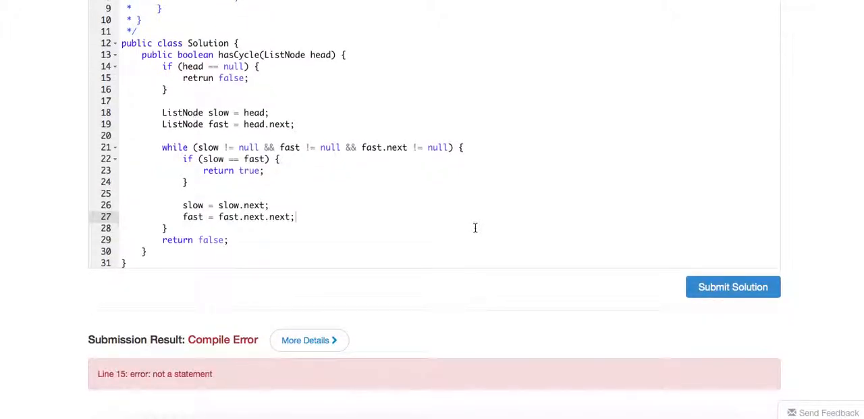
pyautogui.moveTo(256, 81)
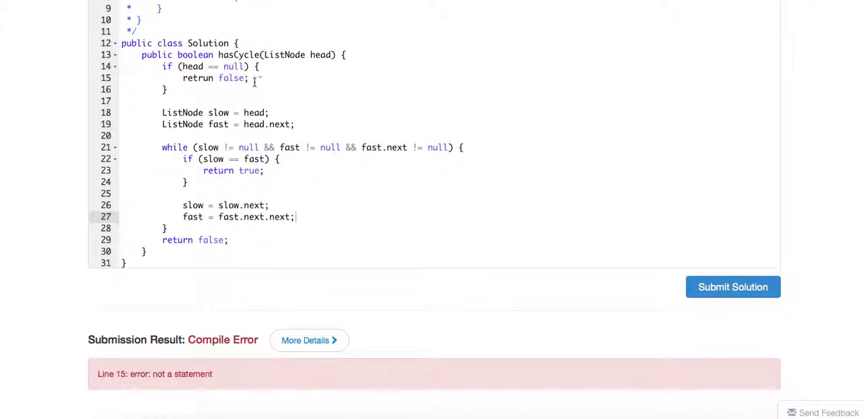
pyautogui.click(202, 78)
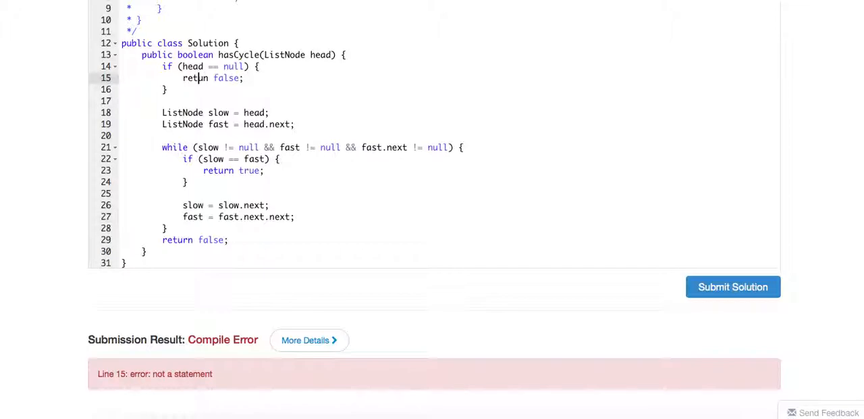
pyautogui.click(732, 286)
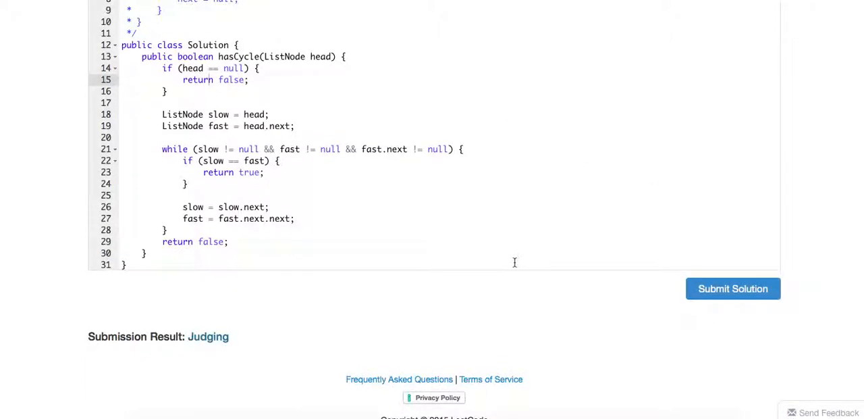
pyautogui.scroll(3)
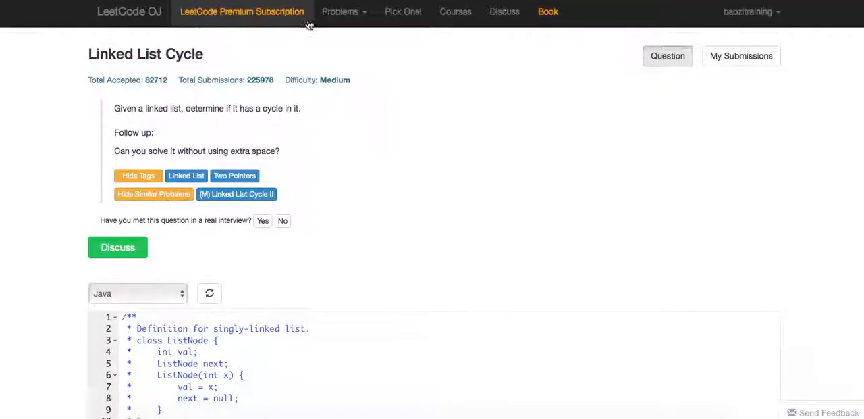